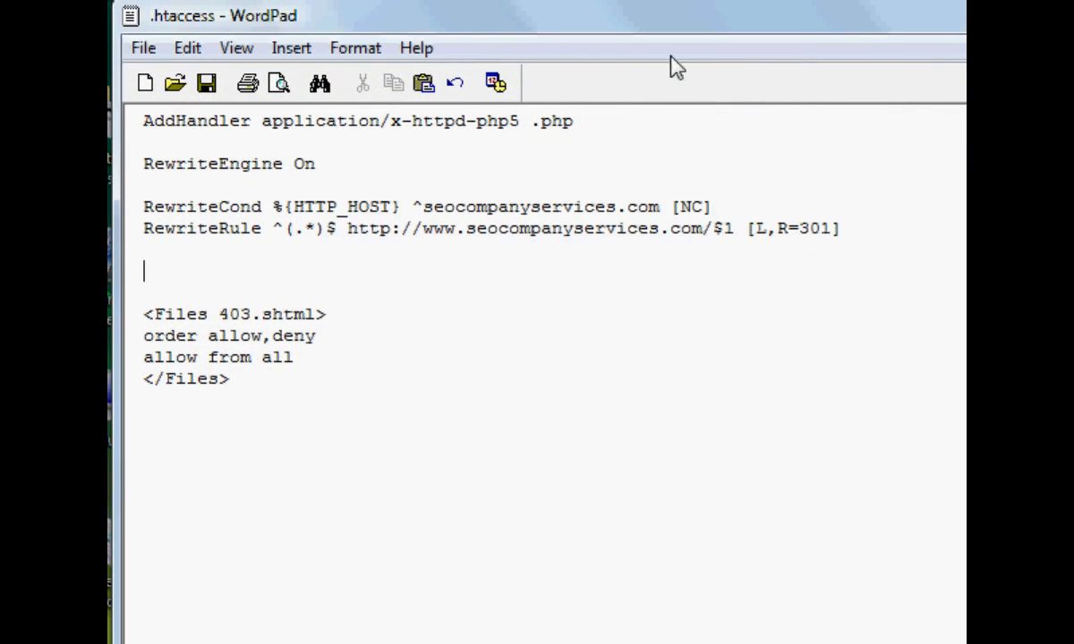
{"action": "mouse_move", "coordinate": [524, 196]}
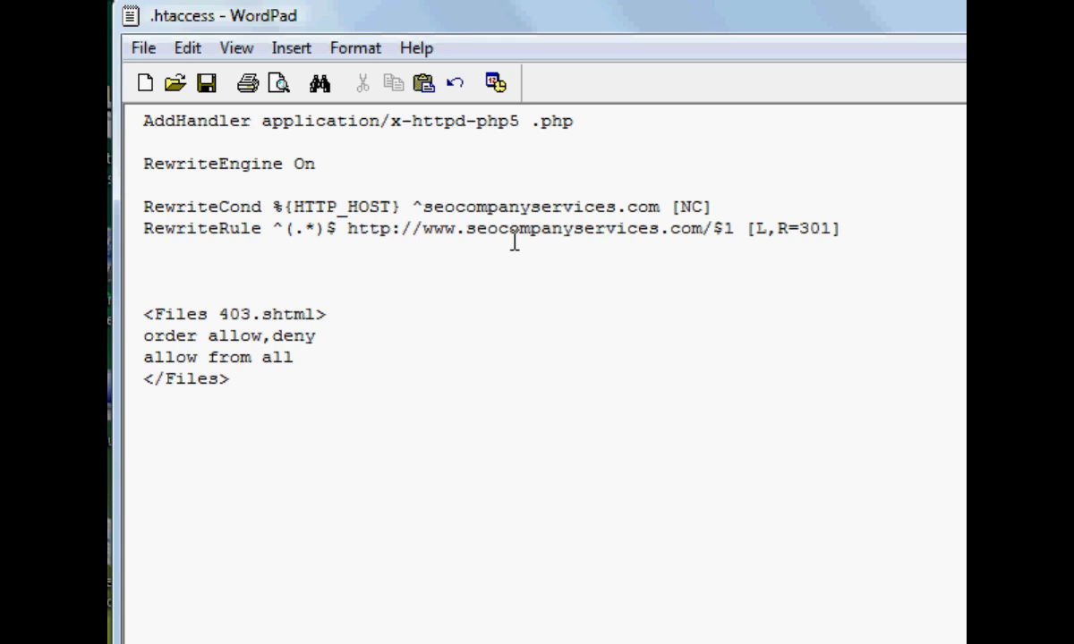
{"action": "mouse_move", "coordinate": [261, 218]}
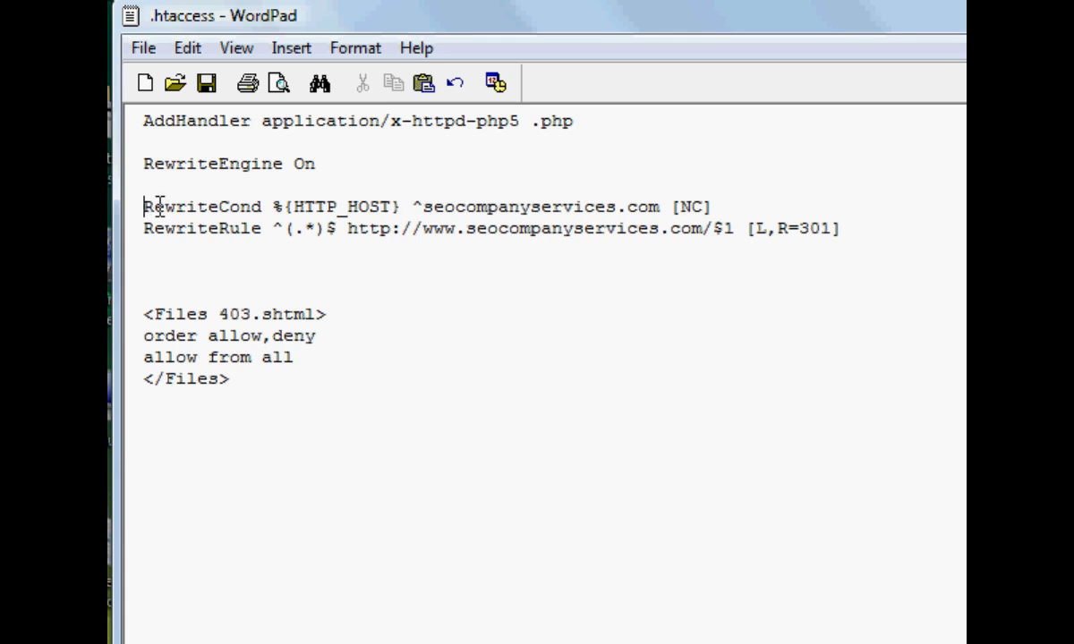
- Review the RewriteCond and RewriteRule lines, highlighting the domain and its www target in turn
{"action": "left_click_drag", "start_coordinate": [144, 207], "coordinate": [824, 230]}
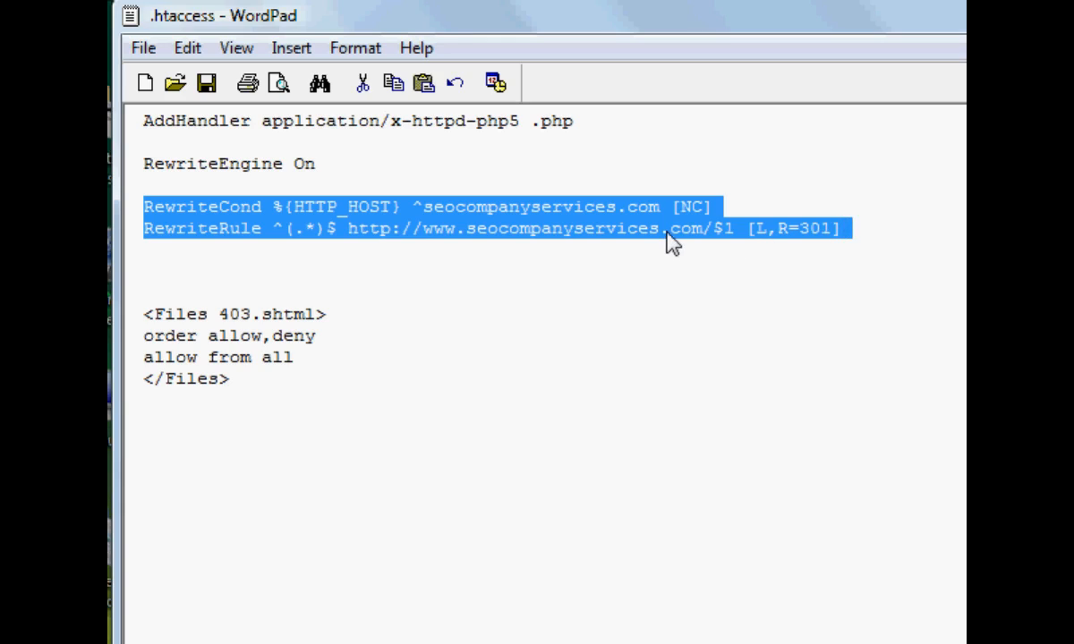
{"action": "mouse_move", "coordinate": [666, 247]}
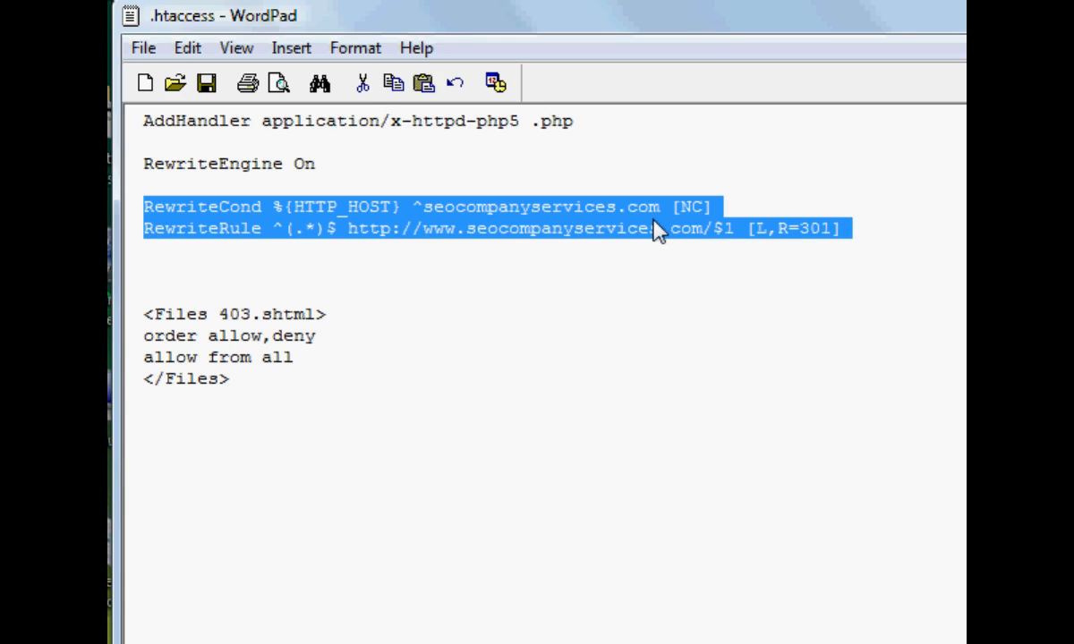
{"action": "left_click", "coordinate": [446, 208]}
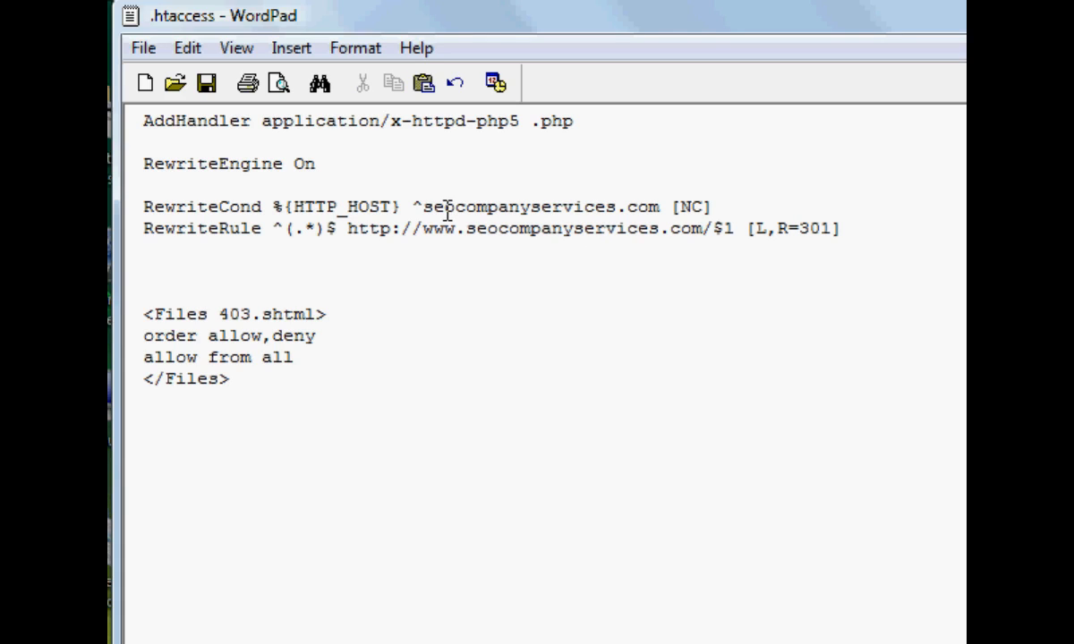
{"action": "left_click_drag", "start_coordinate": [422, 206], "coordinate": [519, 206]}
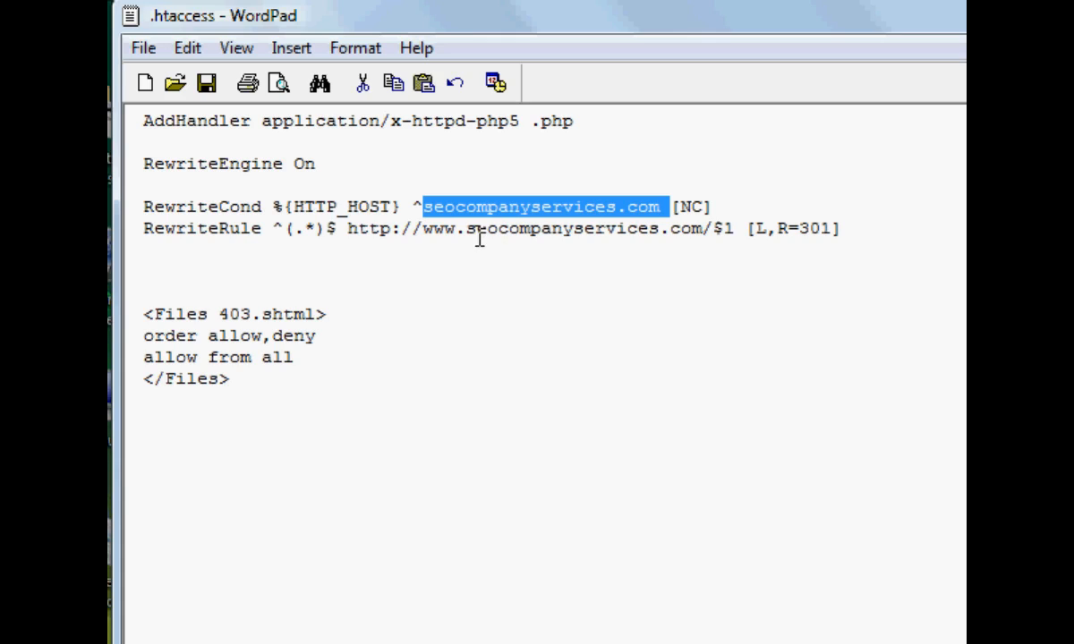
{"action": "left_click", "coordinate": [680, 204]}
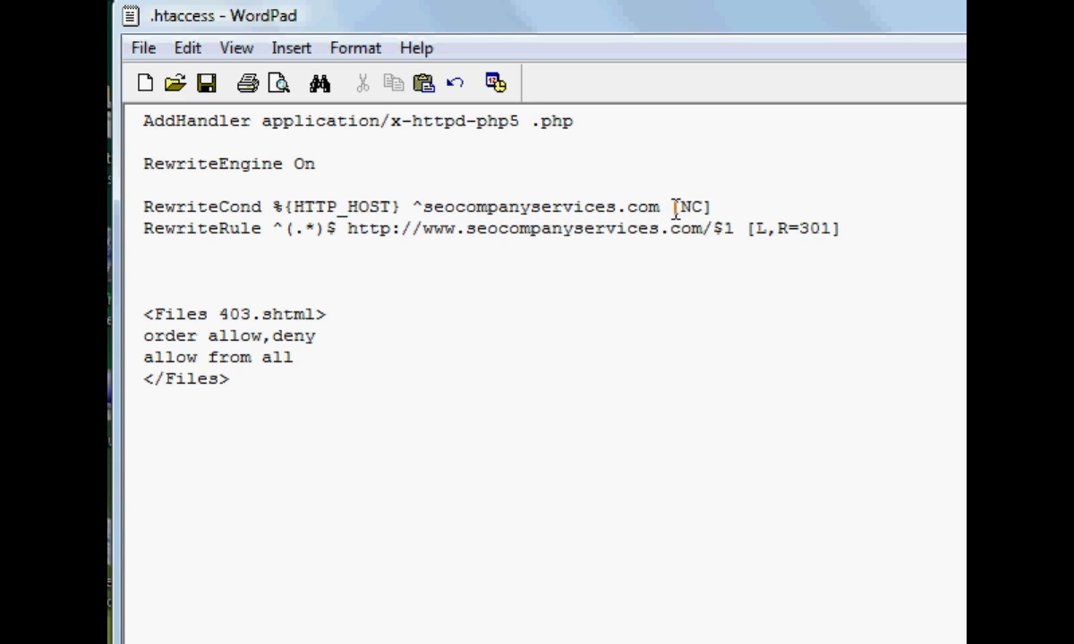
{"action": "left_click", "coordinate": [351, 229]}
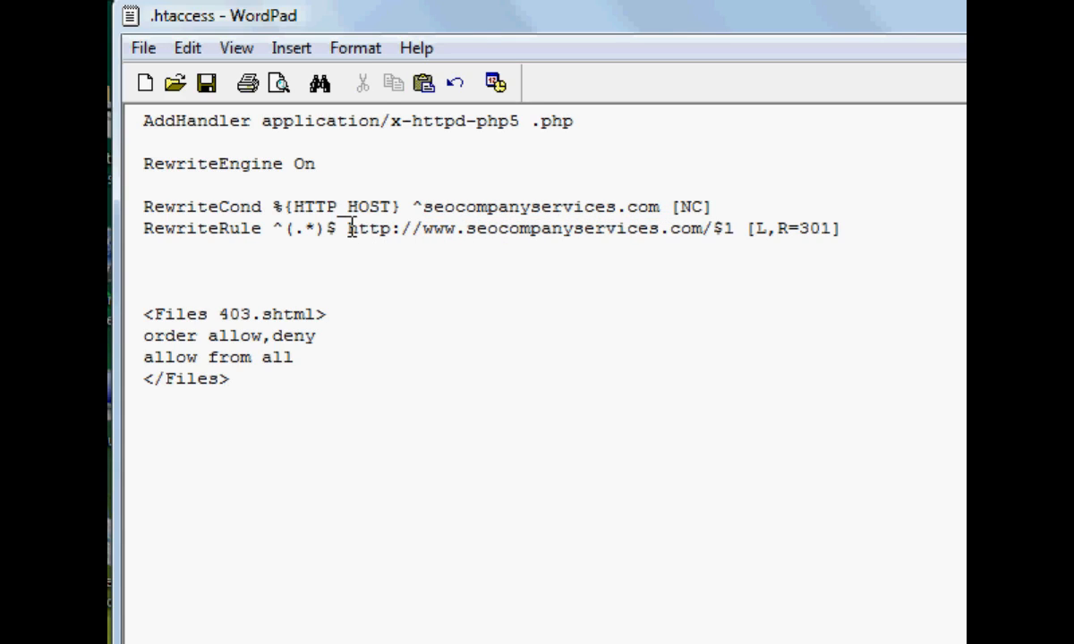
{"action": "left_click_drag", "start_coordinate": [422, 229], "coordinate": [659, 229]}
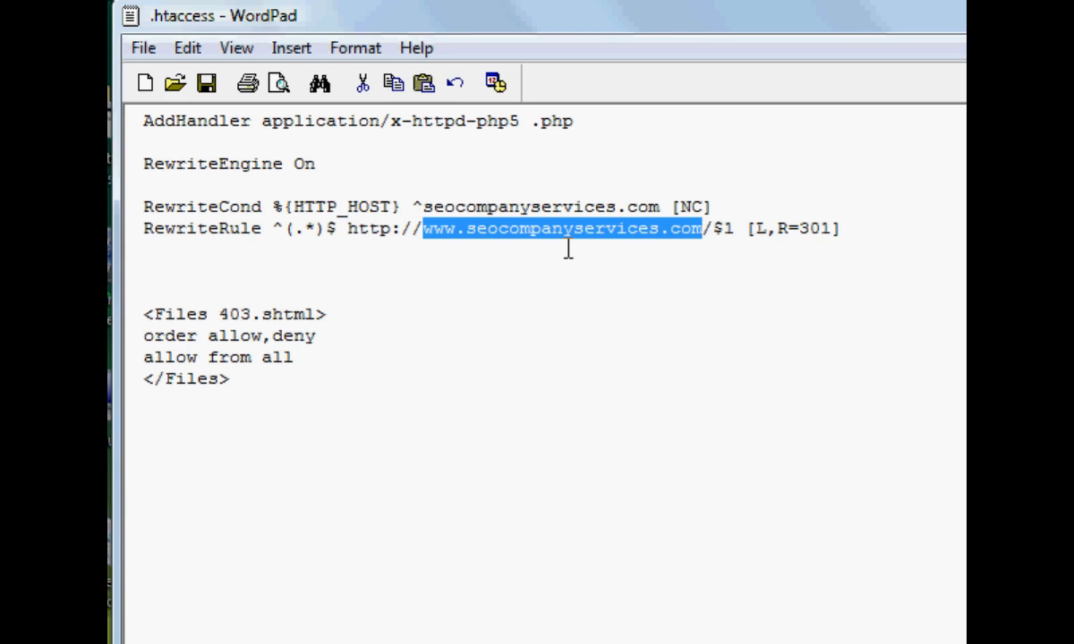
{"action": "left_click", "coordinate": [610, 262]}
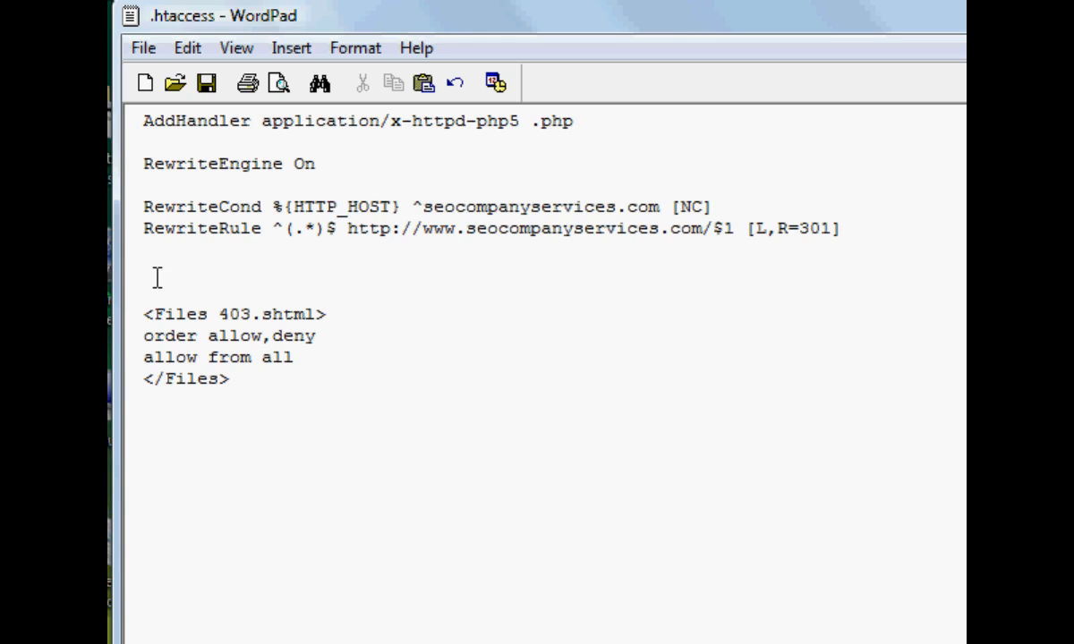
{"action": "mouse_move", "coordinate": [151, 268]}
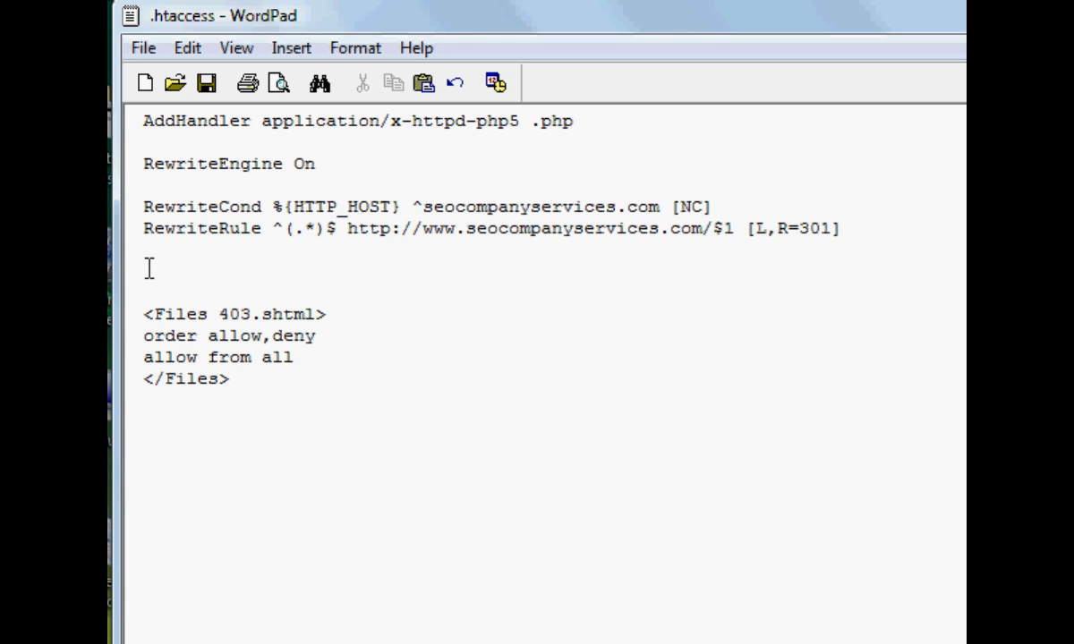
- Paste the Redirect 301 line for /top-rated-directory-list-submit.html to the www blog URL and highlight its new URL
{"action": "right_click", "coordinate": [151, 269]}
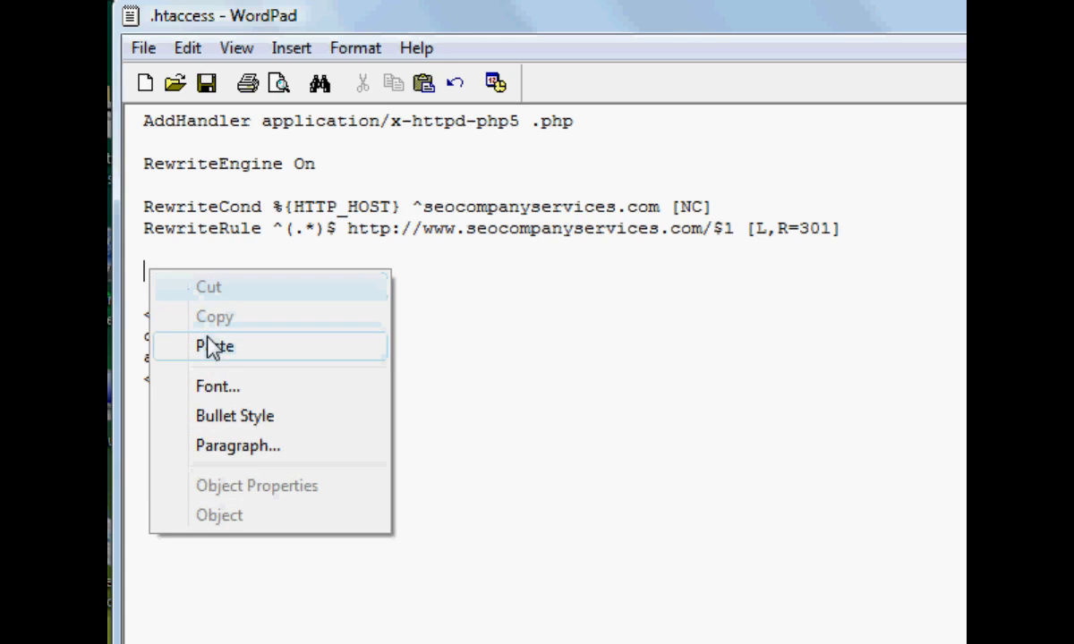
{"action": "left_click", "coordinate": [215, 347]}
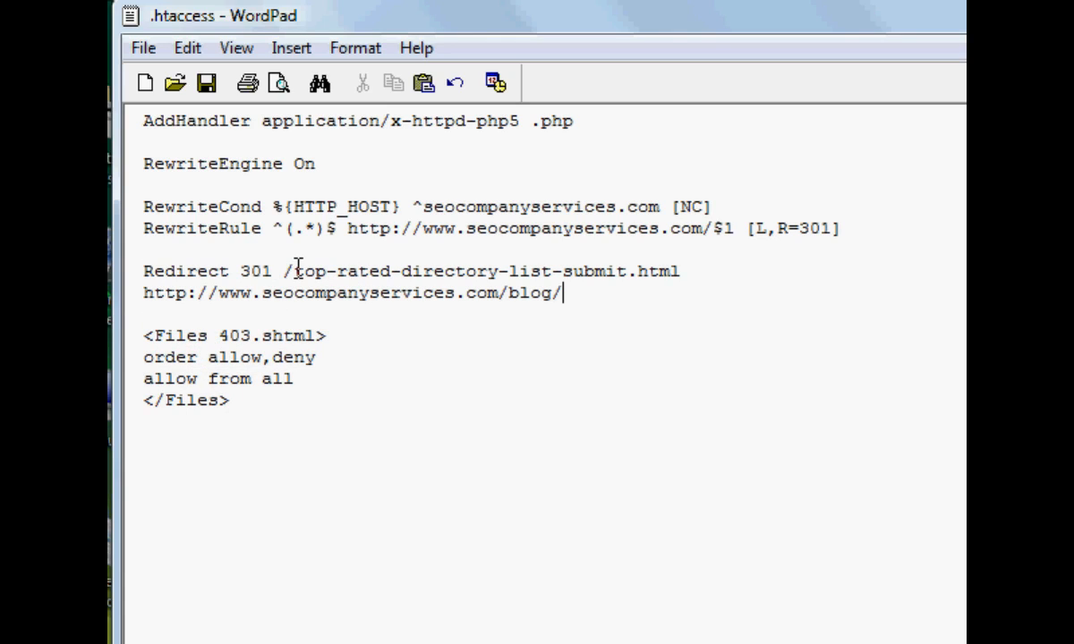
{"action": "left_click_drag", "start_coordinate": [293, 272], "coordinate": [626, 272]}
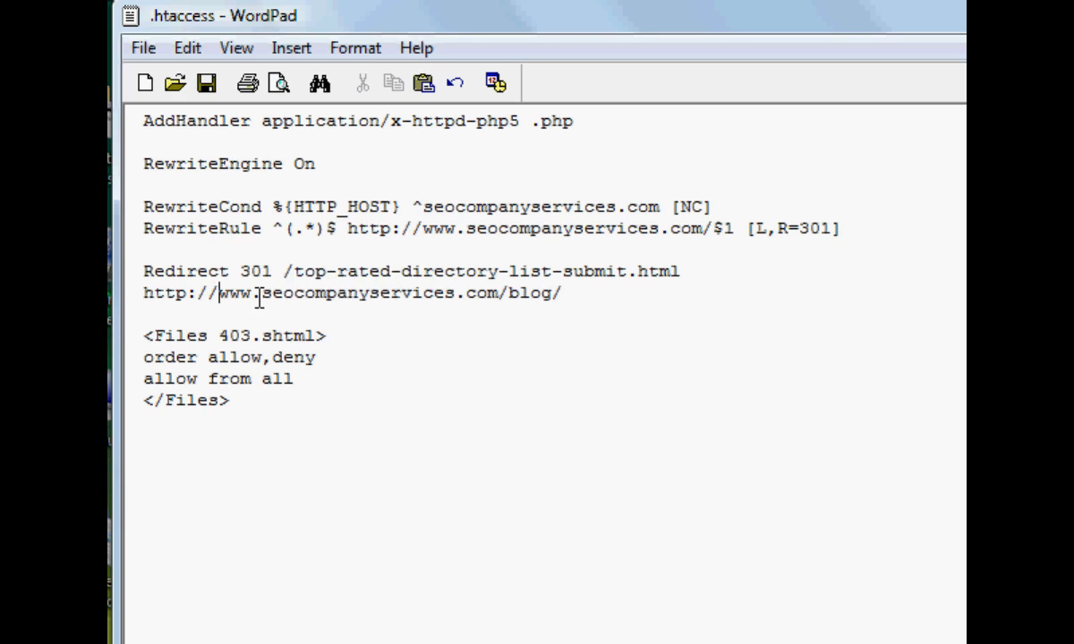
{"action": "left_click_drag", "start_coordinate": [218, 294], "coordinate": [553, 294]}
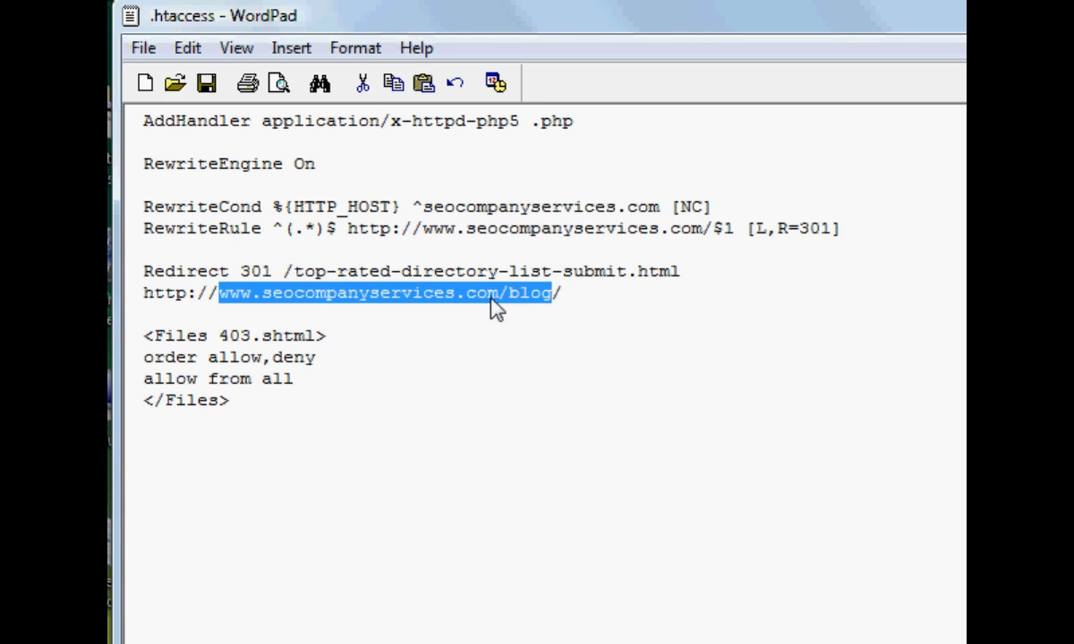
{"action": "left_click", "coordinate": [562, 293]}
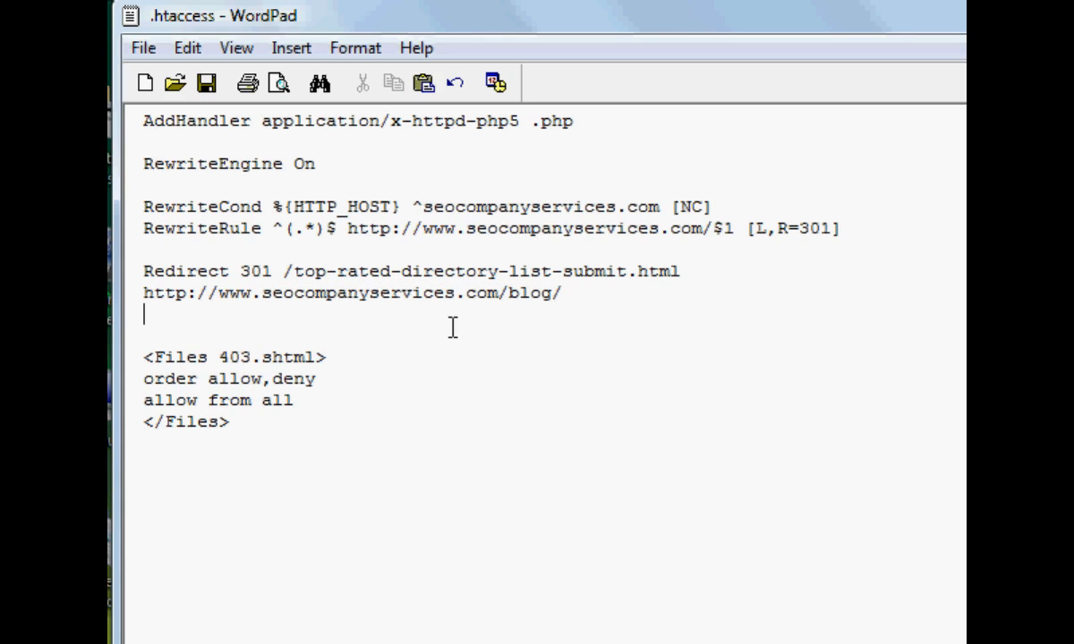
- Paste a second identical Redirect 301 line below the first one
{"action": "right_click", "coordinate": [158, 331]}
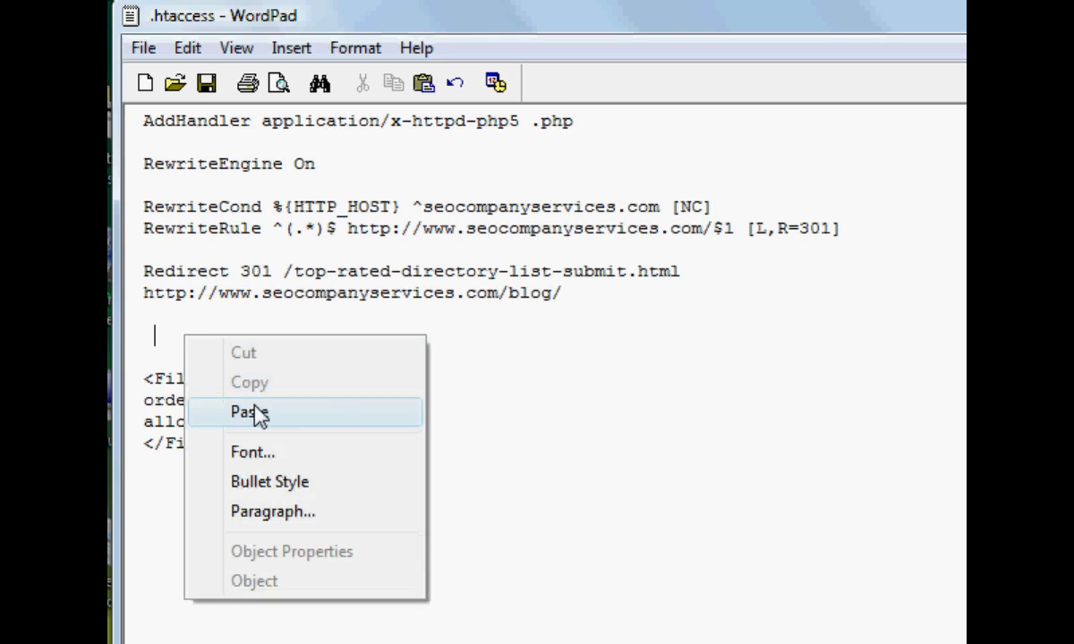
{"action": "left_click", "coordinate": [249, 411]}
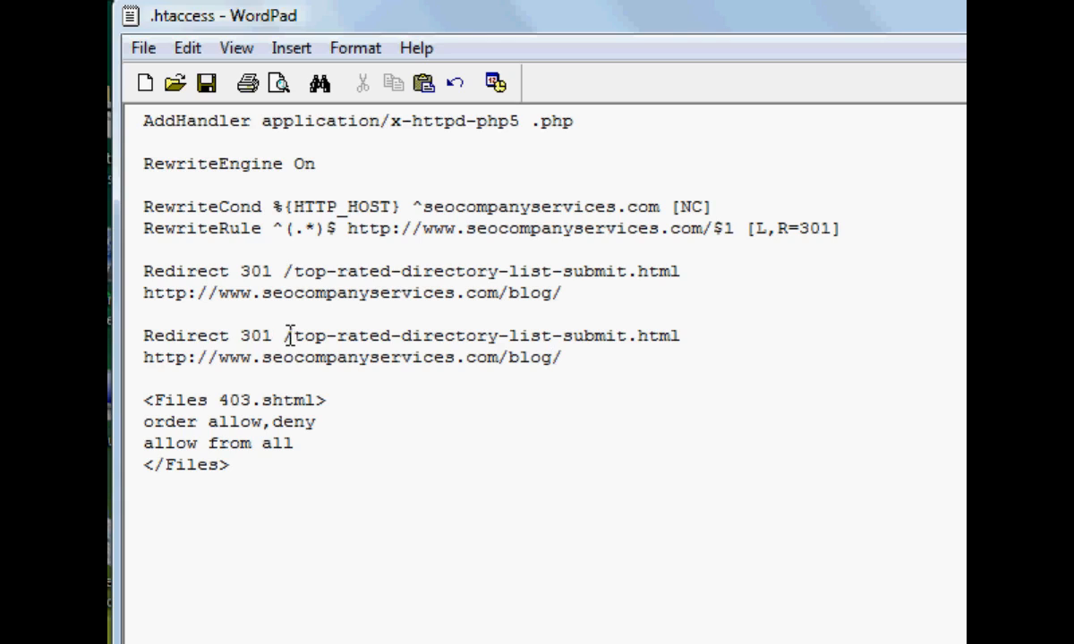
- Select the old page path in the second redirect to replace it with /old.html
{"action": "left_click_drag", "start_coordinate": [295, 336], "coordinate": [626, 337]}
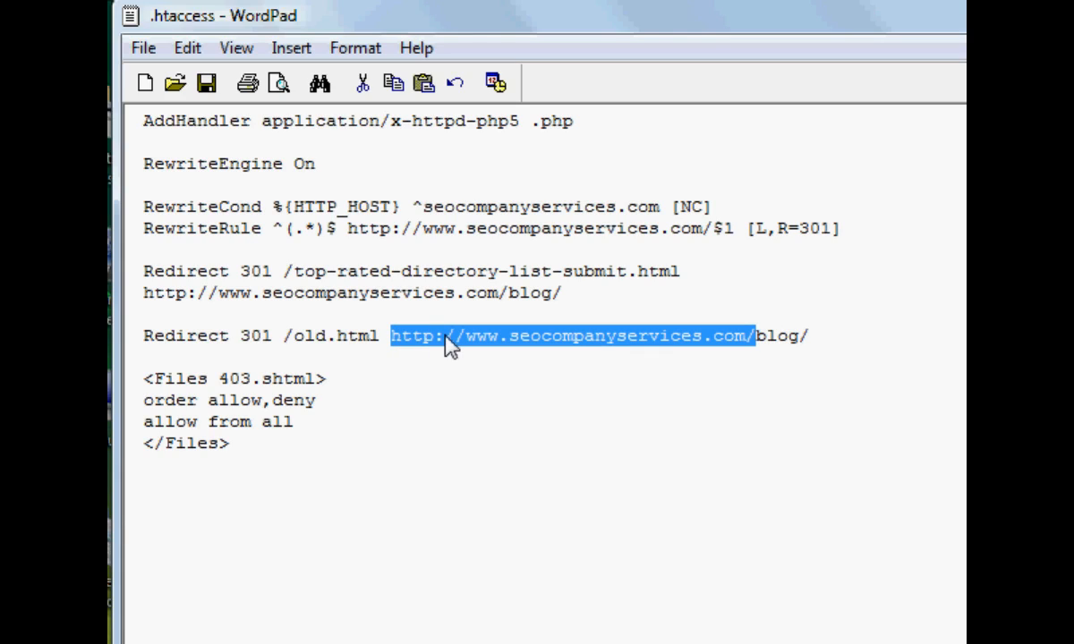
{"action": "mouse_move", "coordinate": [440, 555]}
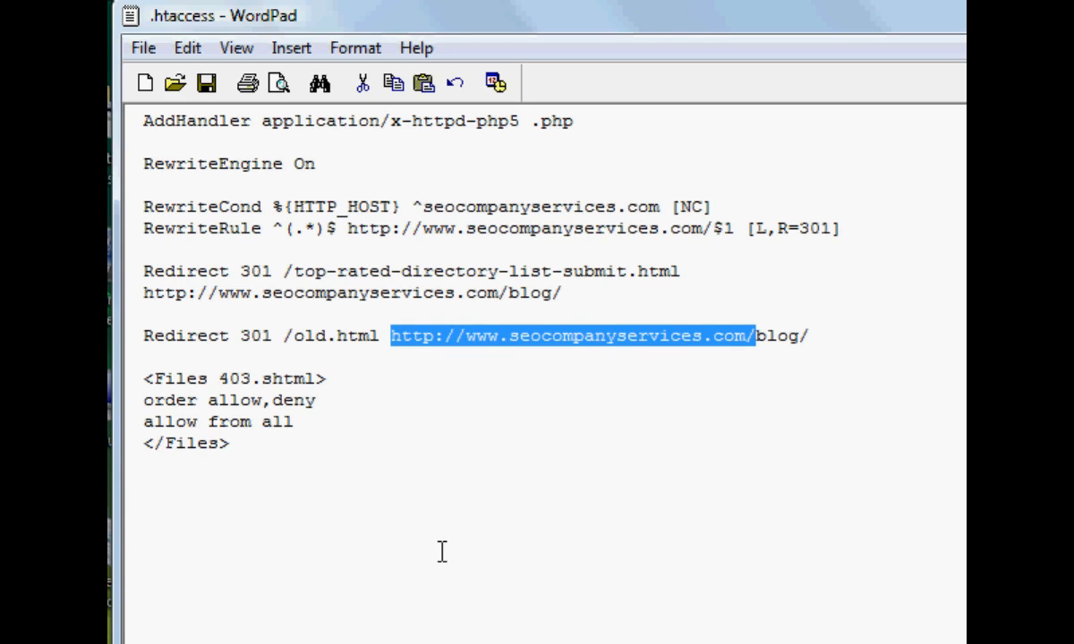